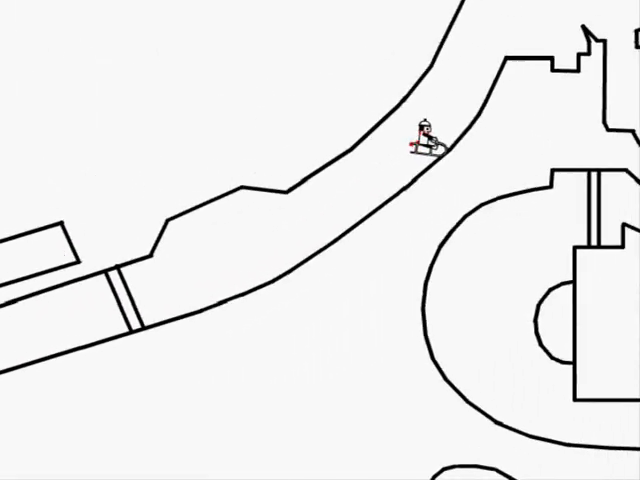
scroll("down", 3)
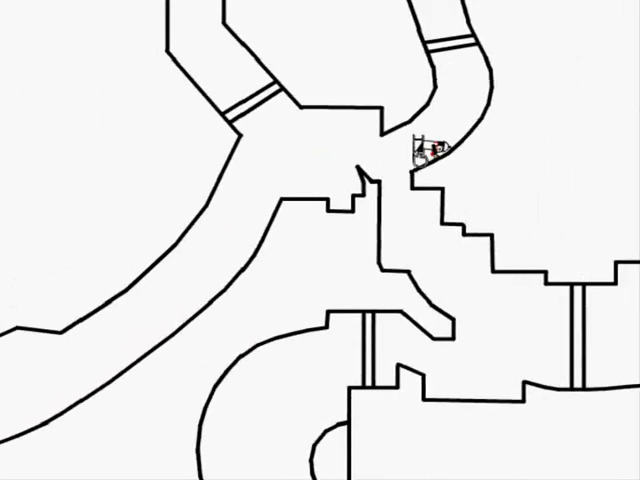